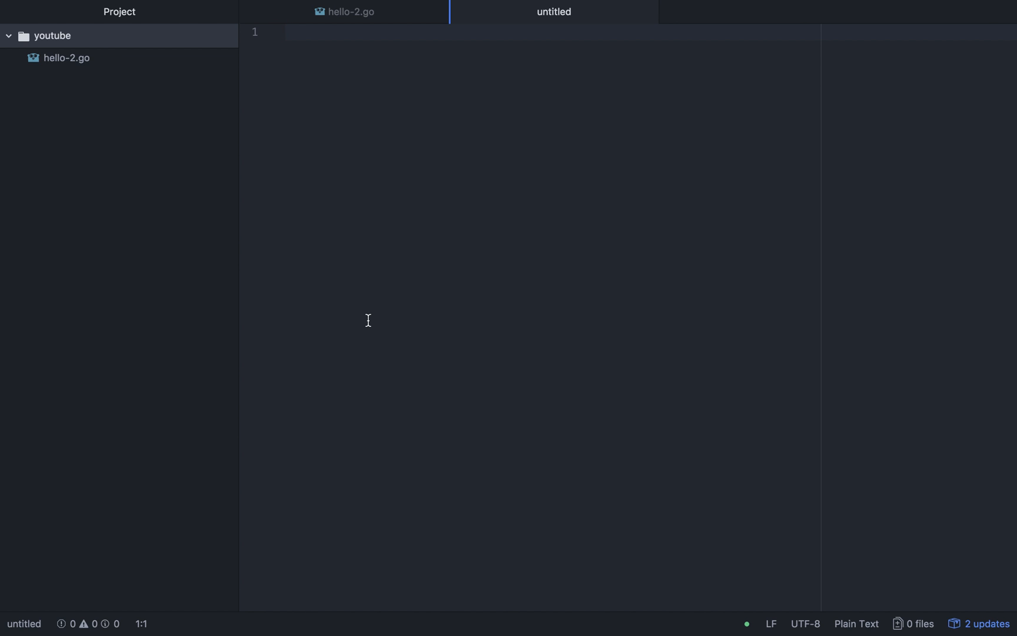
- Name the new file variables-3.go in the save prompt, with the youtube folder selected
{"action": "key", "text": "cmd+s"}
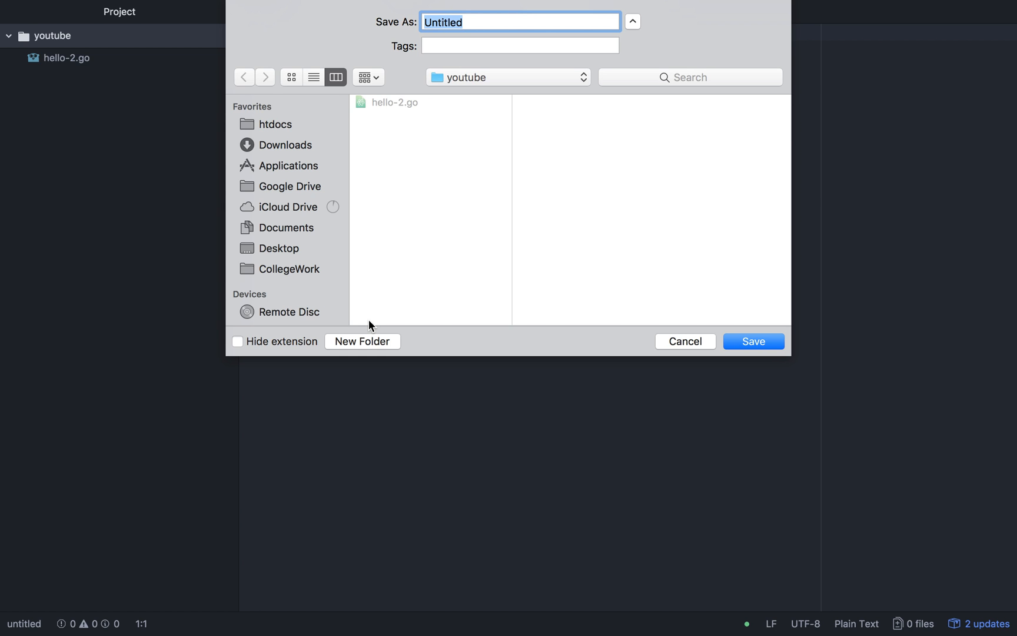
{"action": "type", "text": "variables-3"}
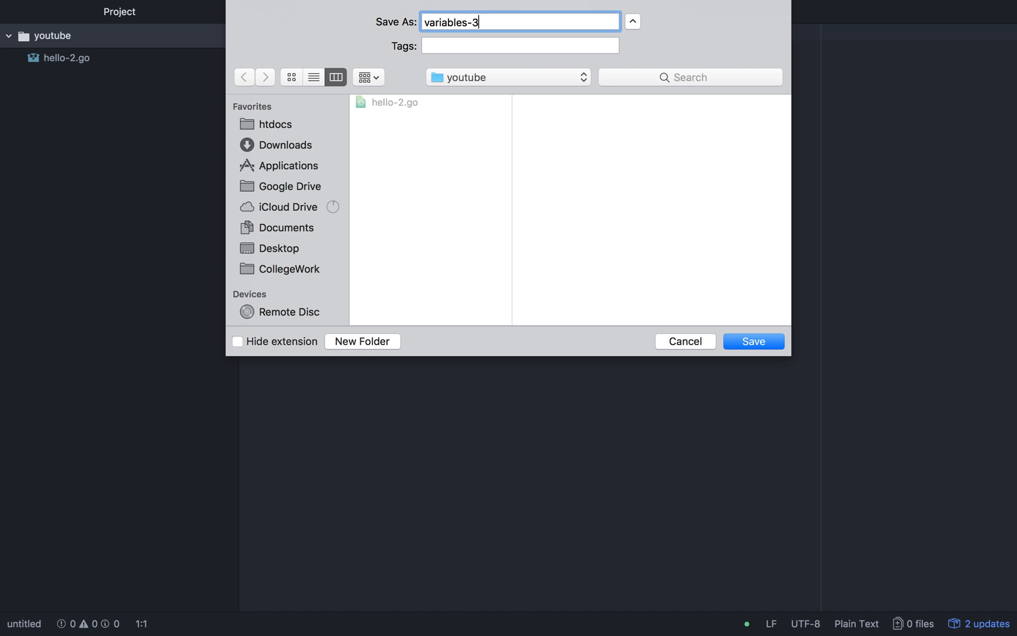
{"action": "type", "text": ".go"}
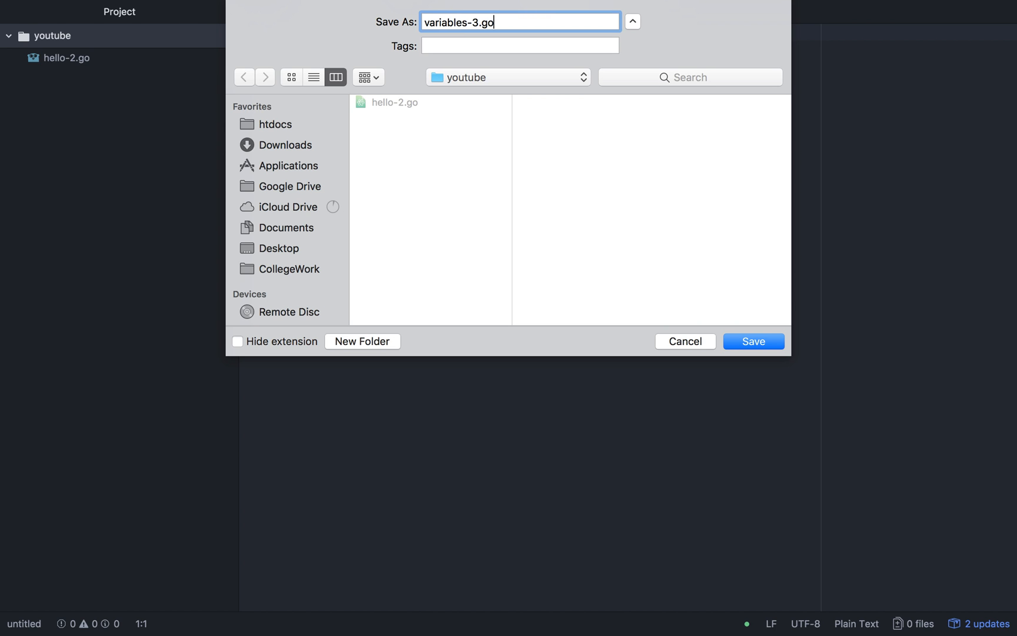
- Save as variables-3.go and write package main with import "fmt"
{"action": "left_click", "coordinate": [752, 341]}
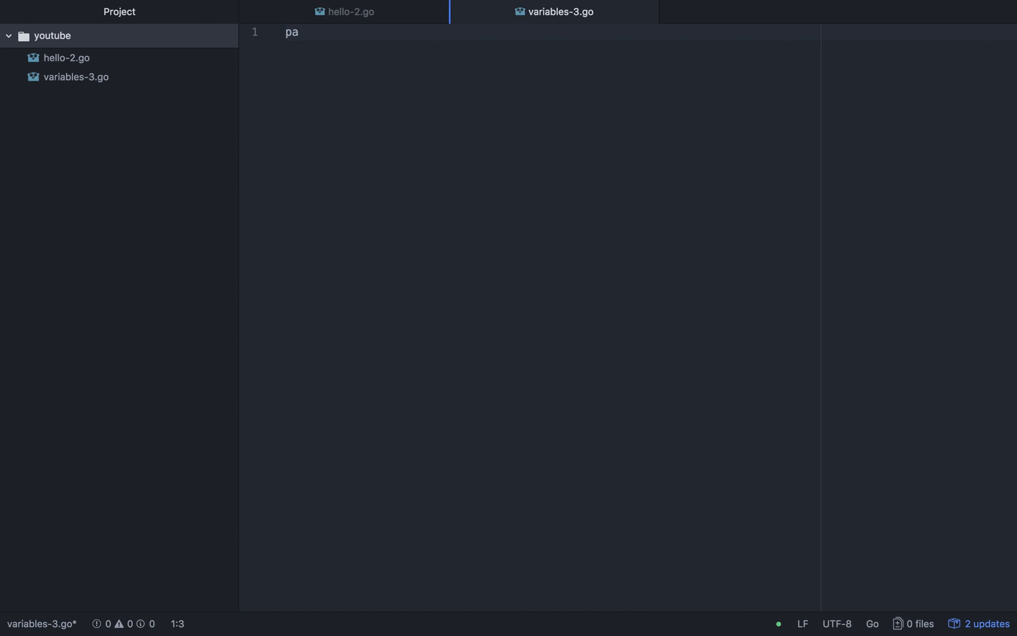
{"action": "type", "text": "kage main"}
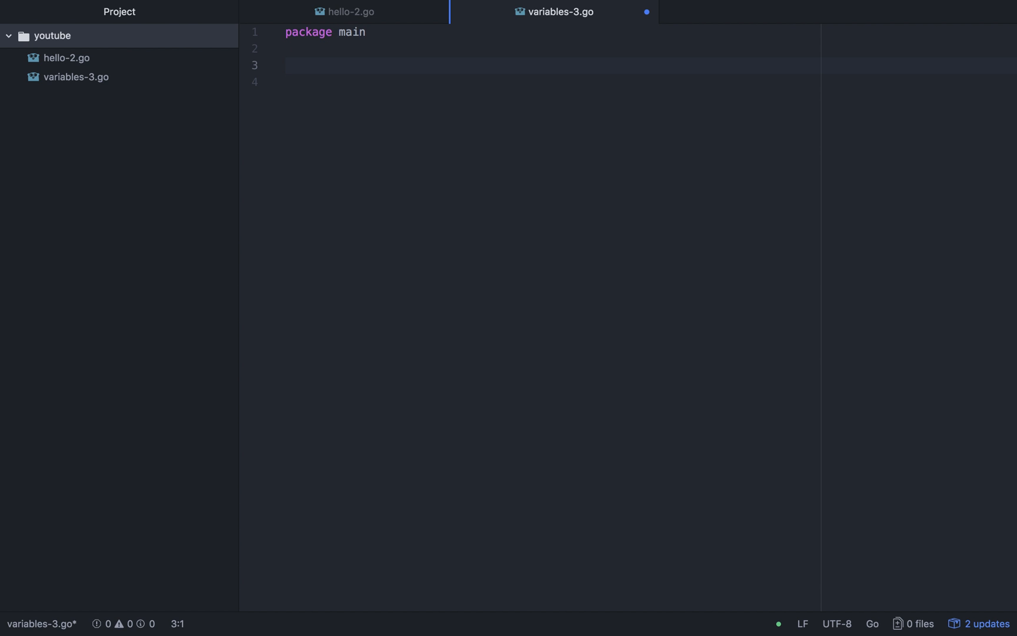
{"action": "type", "text": "import"}
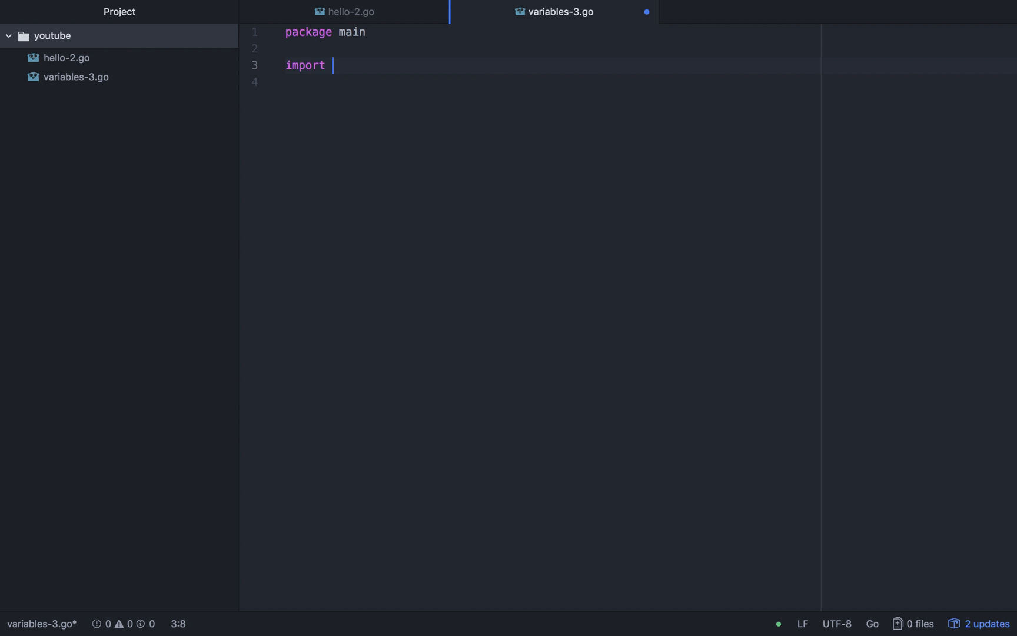
{"action": "type", "text": "\"fmt\""}
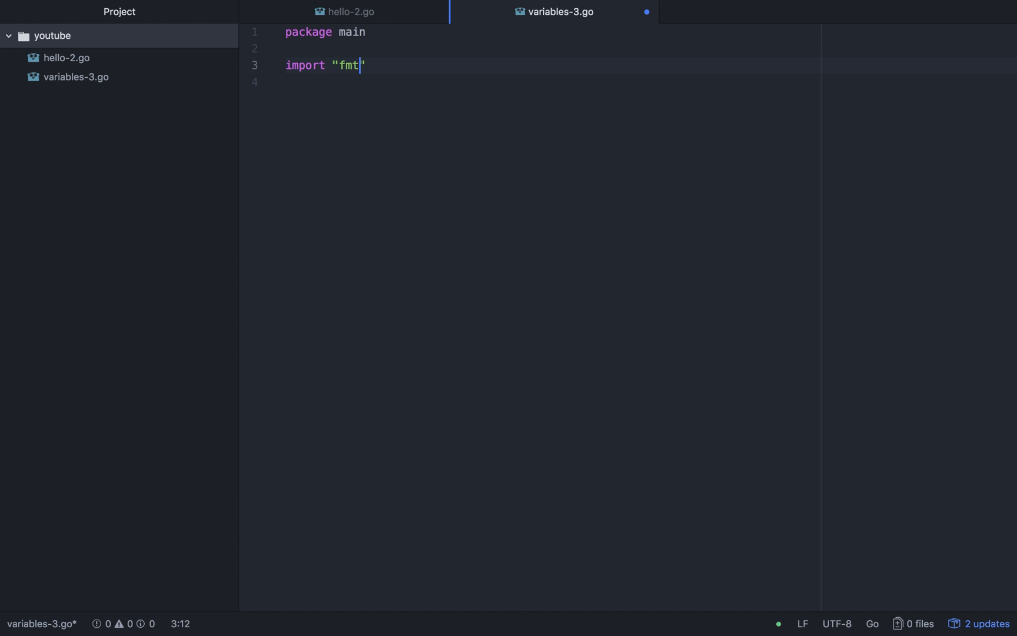
{"action": "key", "text": "Enter"}
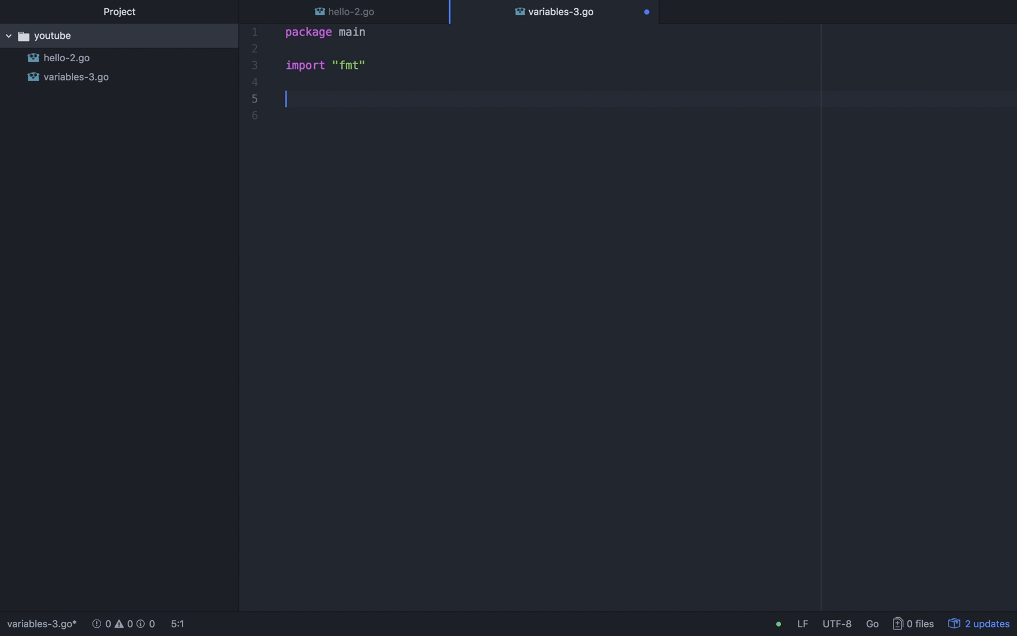
- Add an empty func main(){ } and place the cursor inside its body
{"action": "type", "text": "fu"}
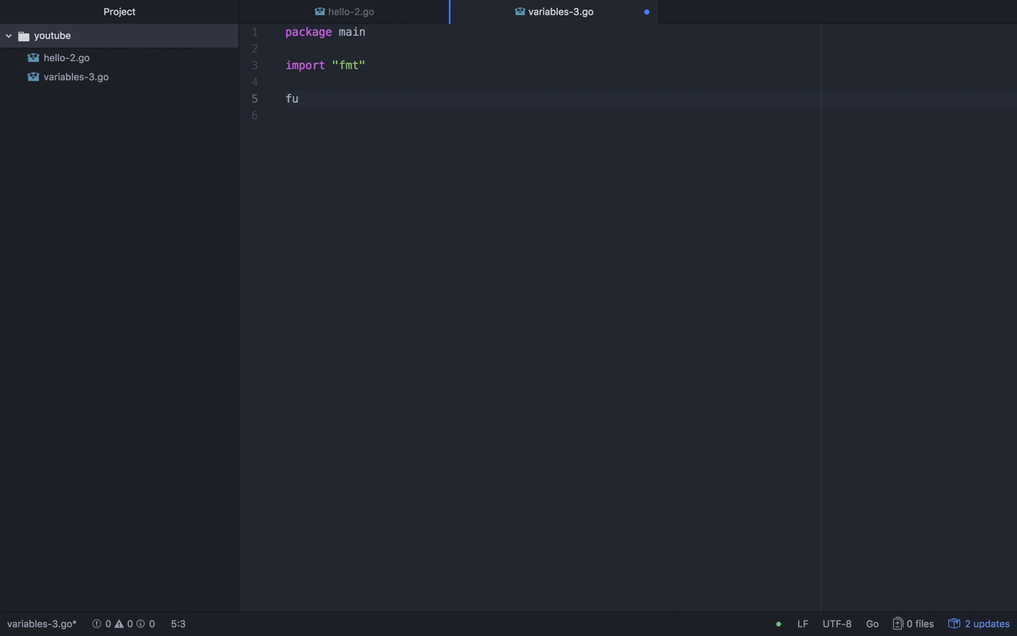
{"action": "type", "text": "nc main"}
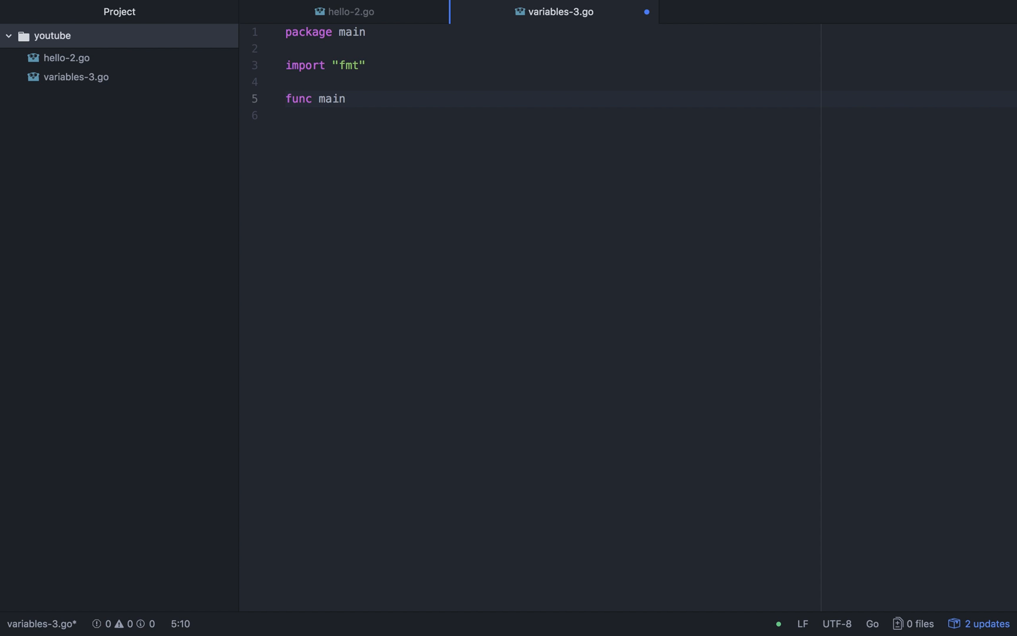
{"action": "type", "text": "(){"}
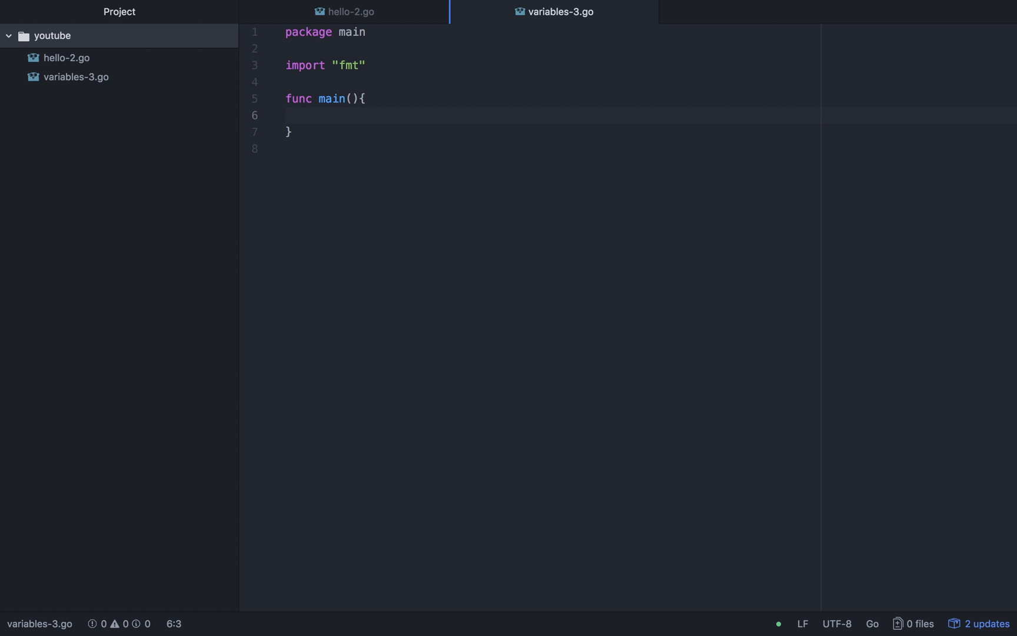
{"action": "left_click", "coordinate": [298, 116]}
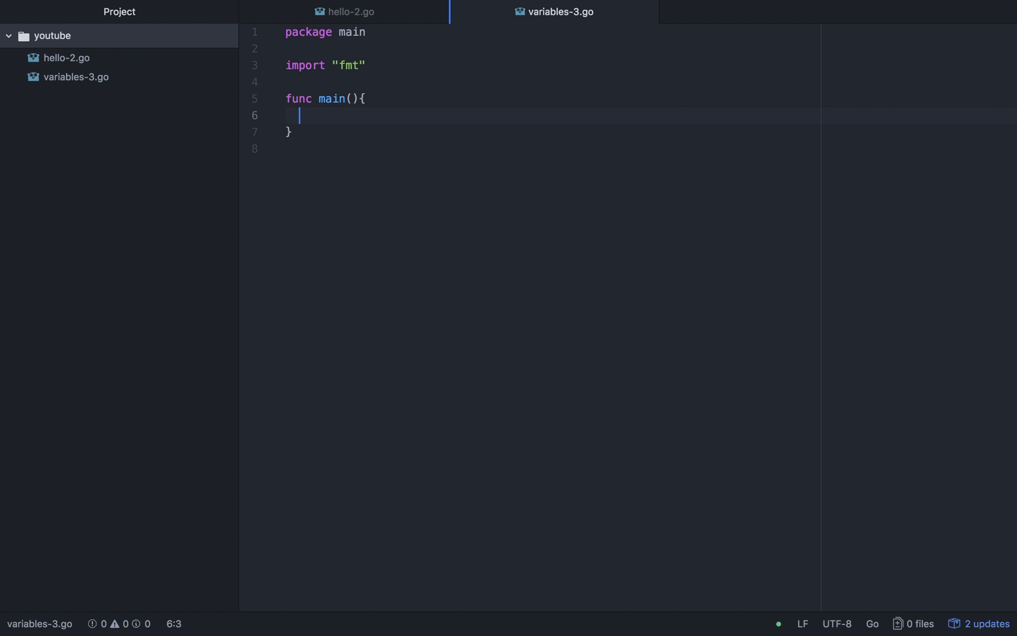
- Write a // single line comment and a /* Multi line comment */ block inside main
{"action": "type", "text": "//"}
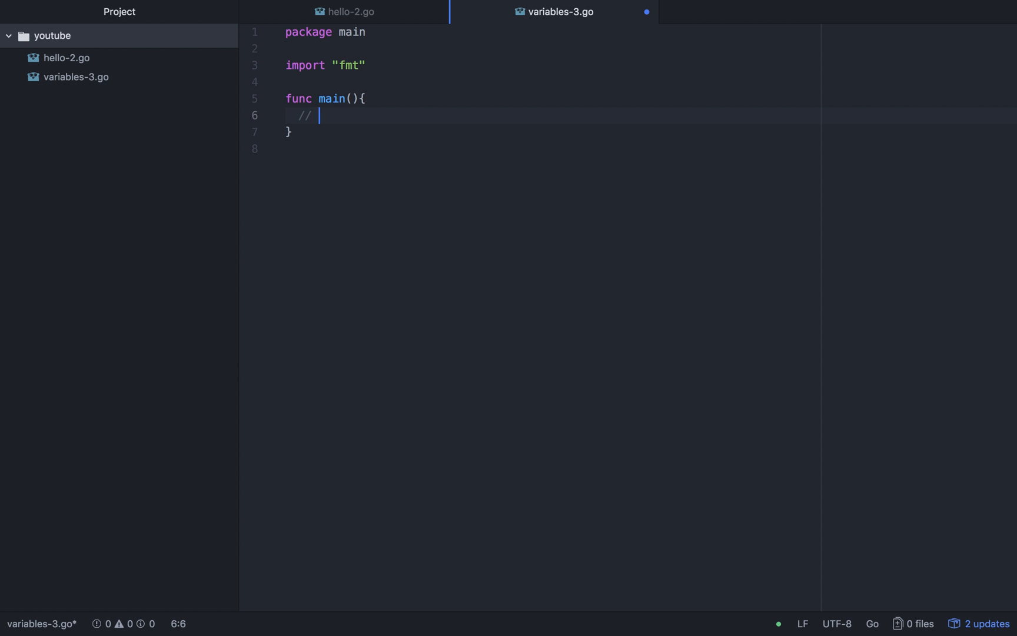
{"action": "type", "text": "single line comment"}
{"action": "type", "text": "/"}
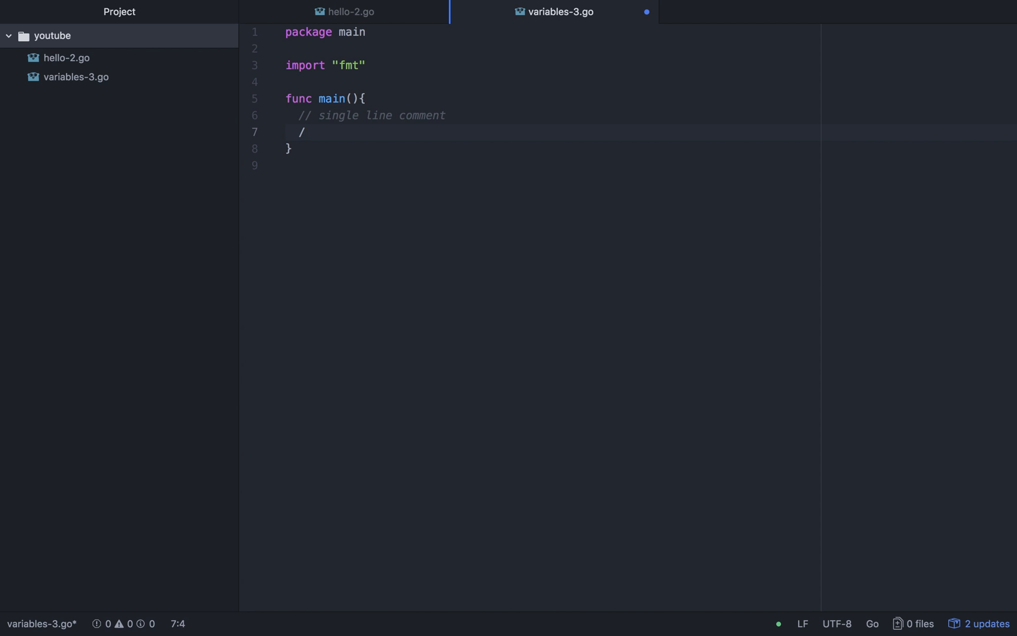
{"action": "type", "text": "**"}
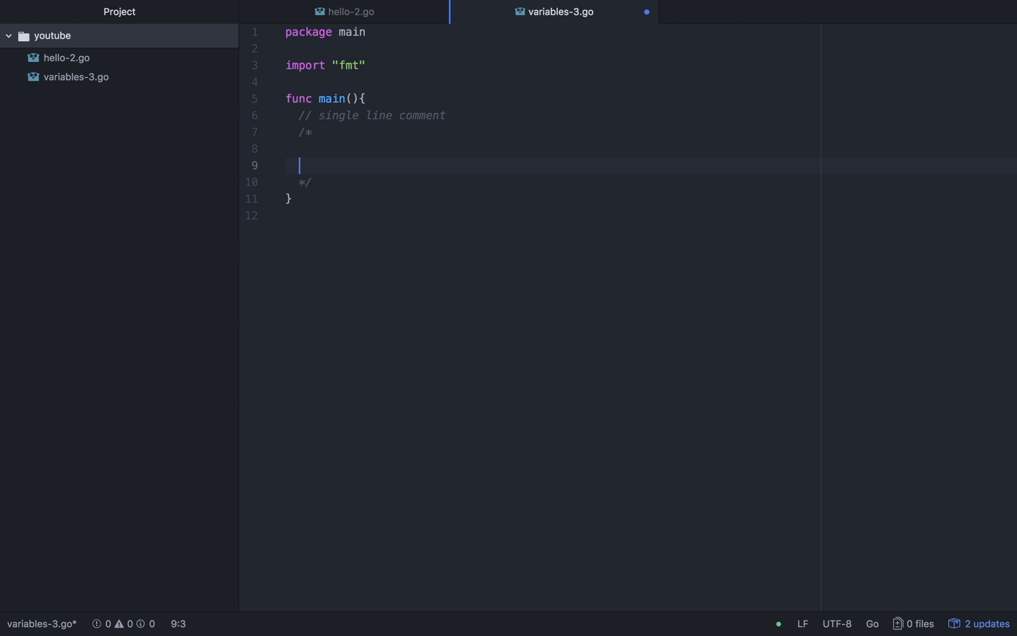
{"action": "type", "text": "Mul"}
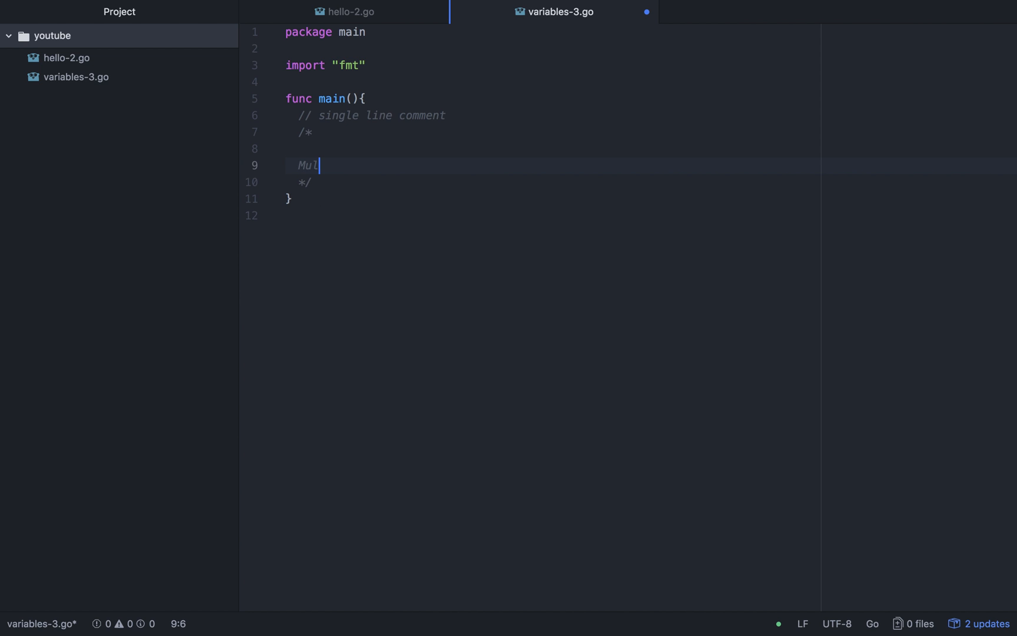
{"action": "type", "text": "ti line"}
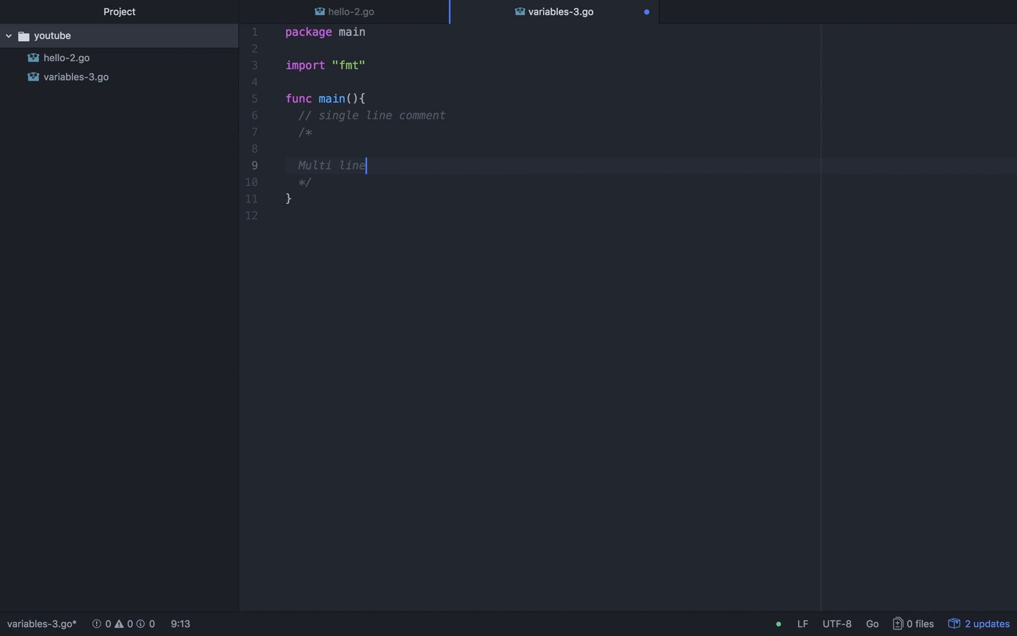
{"action": "type", "text": "comment"}
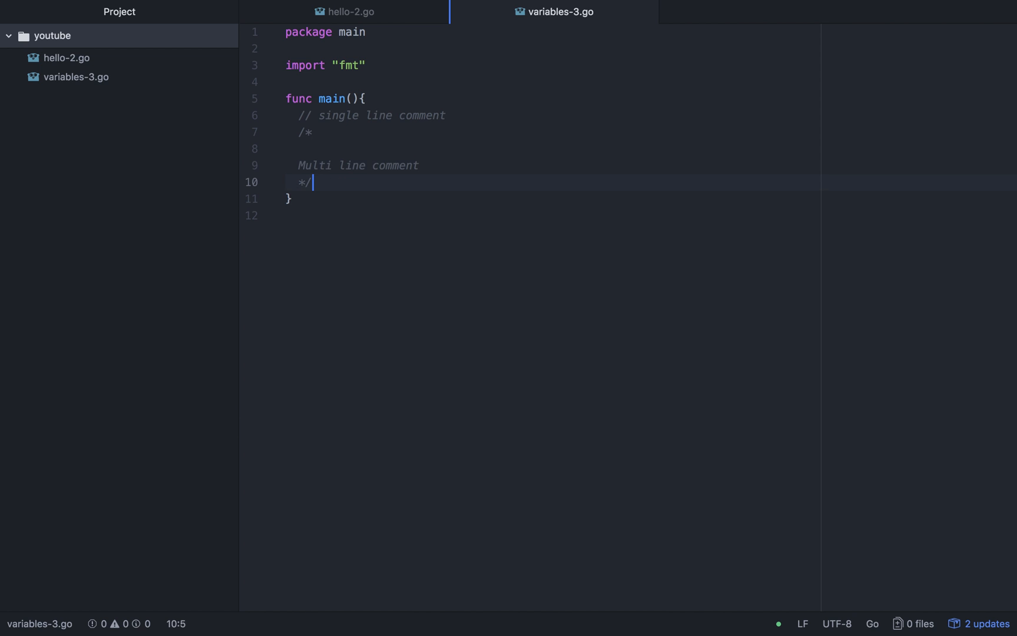
{"action": "key", "text": "Enter"}
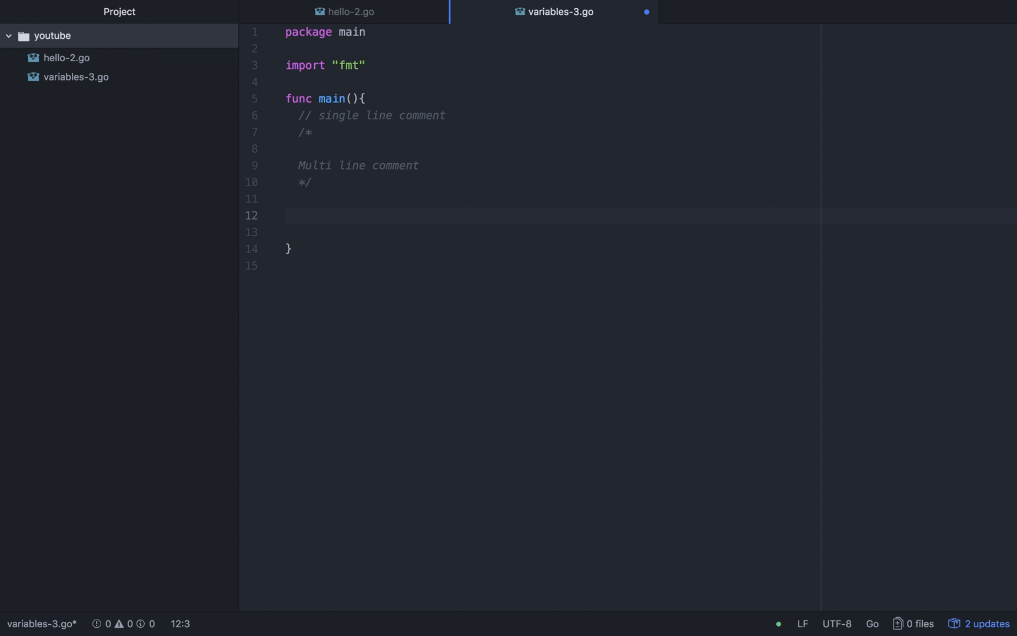
- Declare num := 10 and print it with fmt.Println(num) below the comments
{"action": "left_click", "coordinate": [298, 216]}
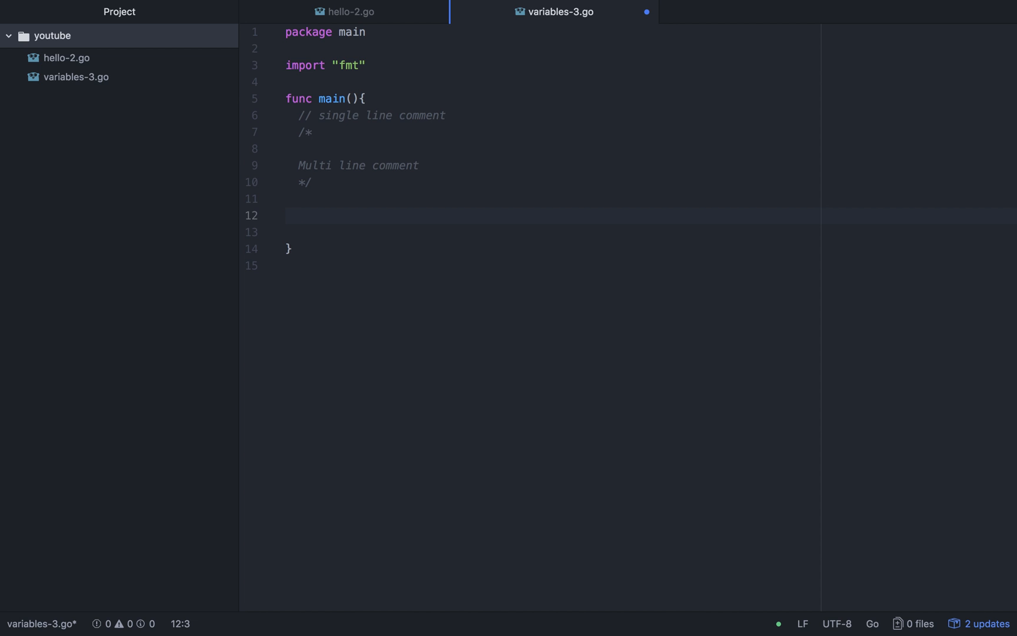
{"action": "type", "text": "num :="}
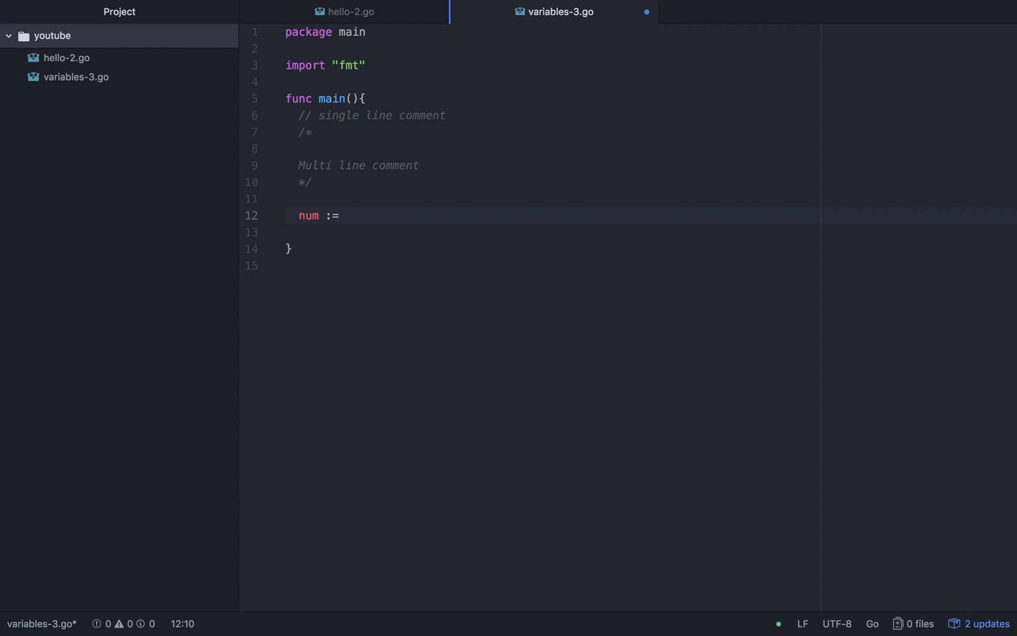
{"action": "type", "text": "10"}
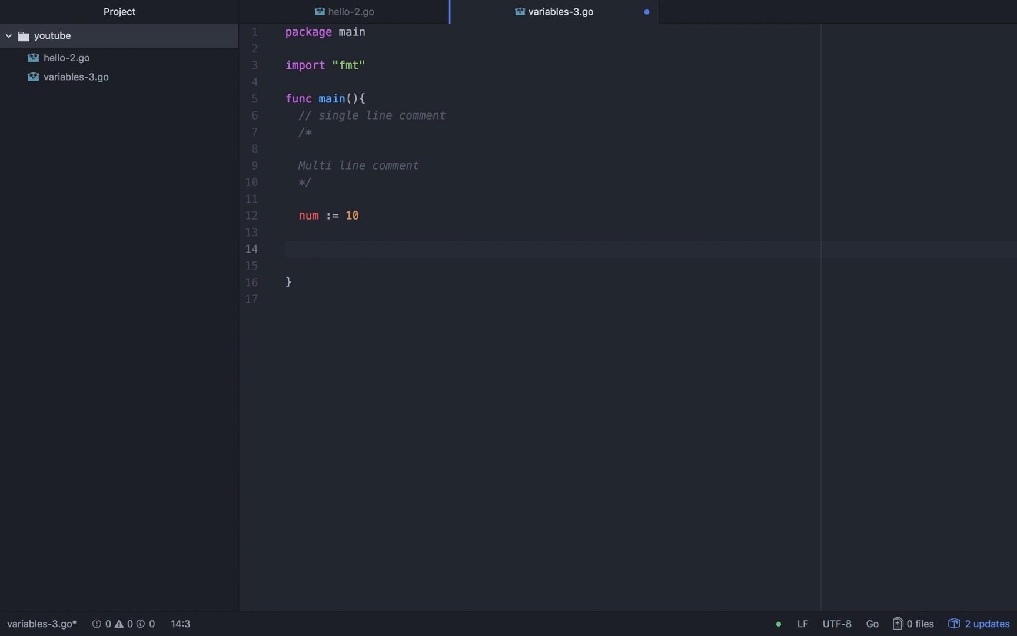
{"action": "type", "text": "fmt.P"}
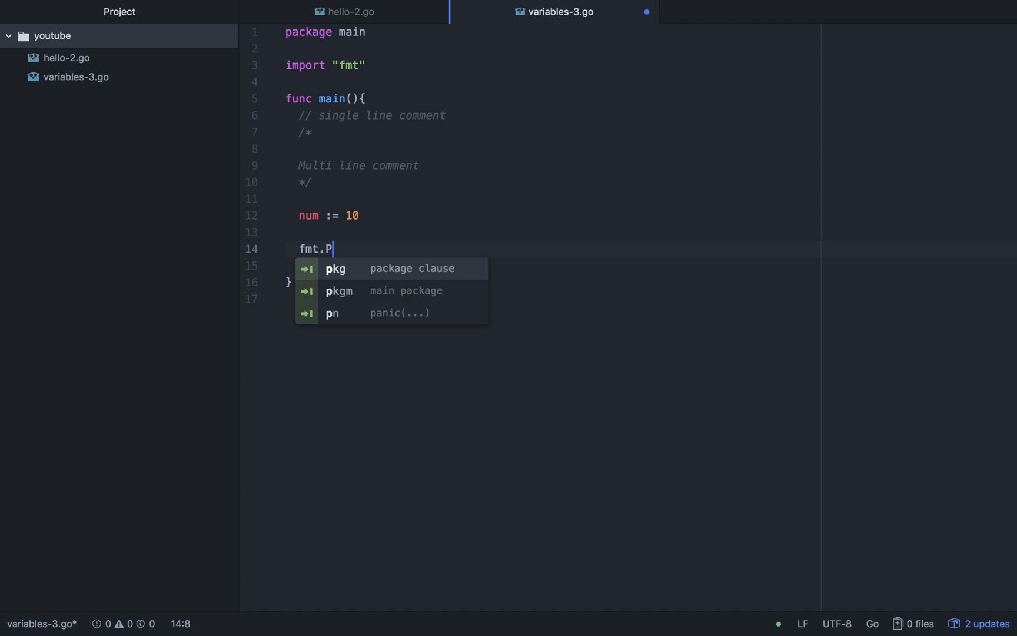
{"action": "type", "text": "rintln"}
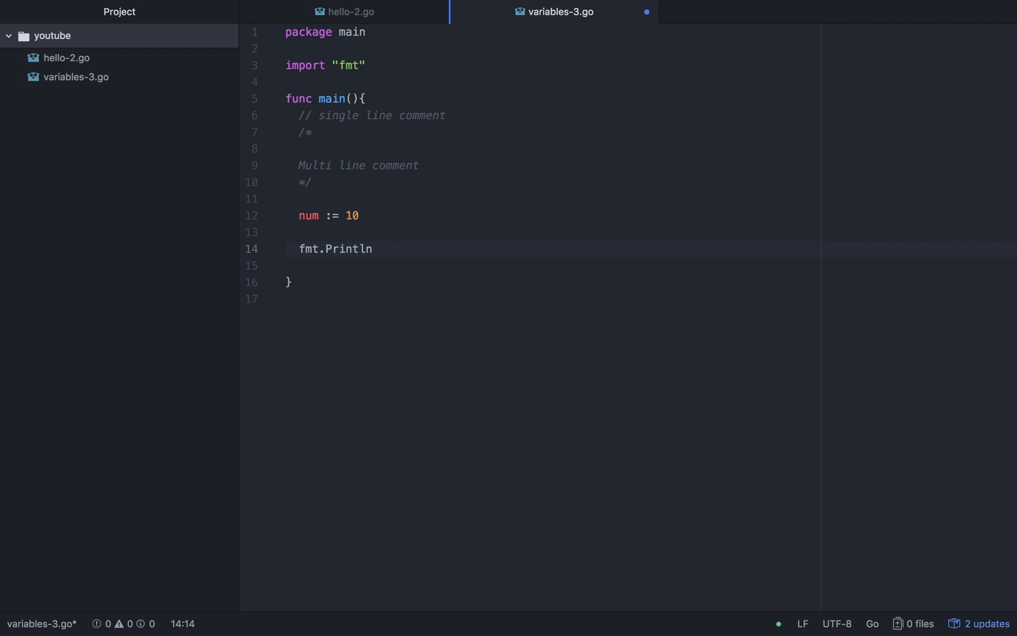
{"action": "type", "text": "(num)"}
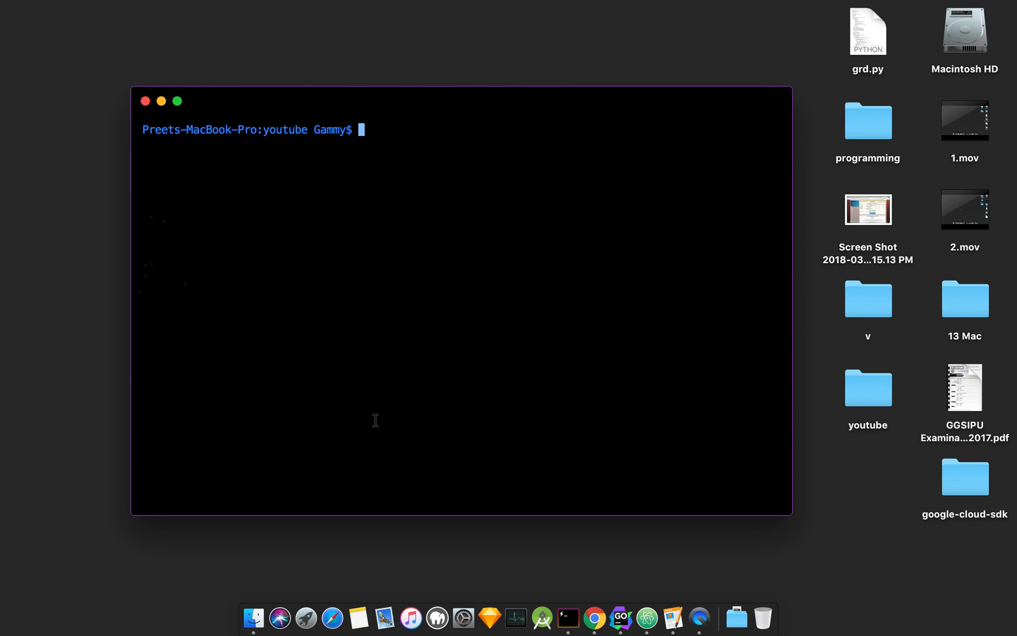
- Check the working folder with pwd, clear, then run go run variables-3.go
{"action": "type", "text": "p"}
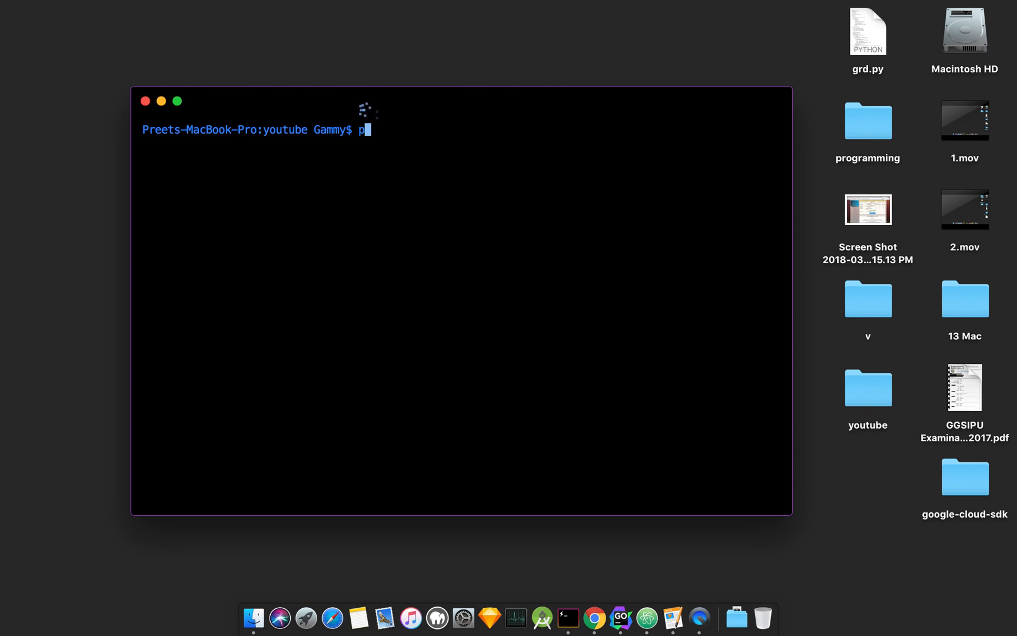
{"action": "key", "text": "Return"}
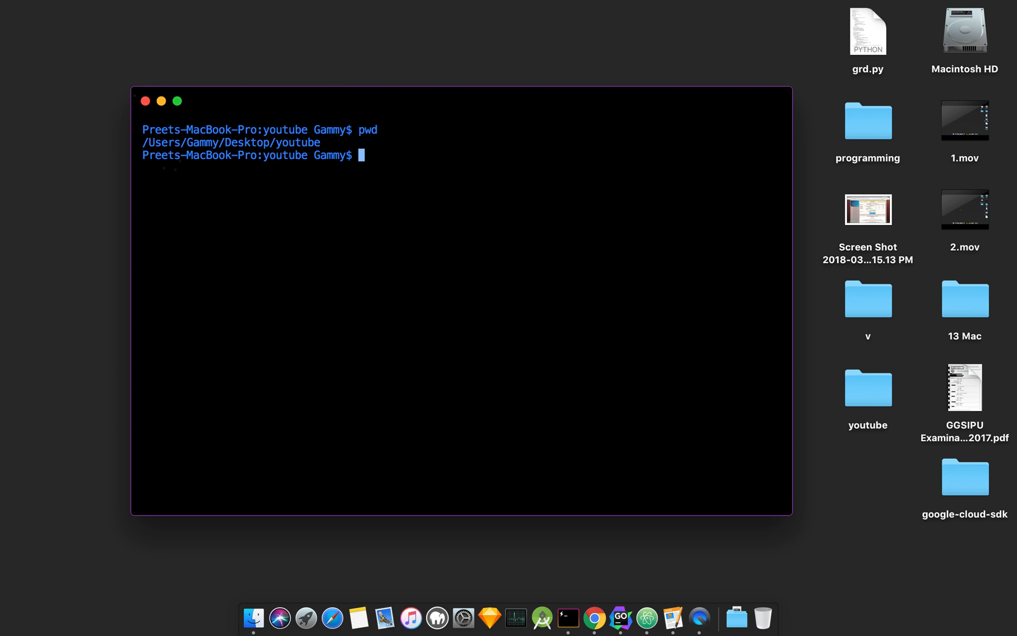
{"action": "type", "text": "clear"}
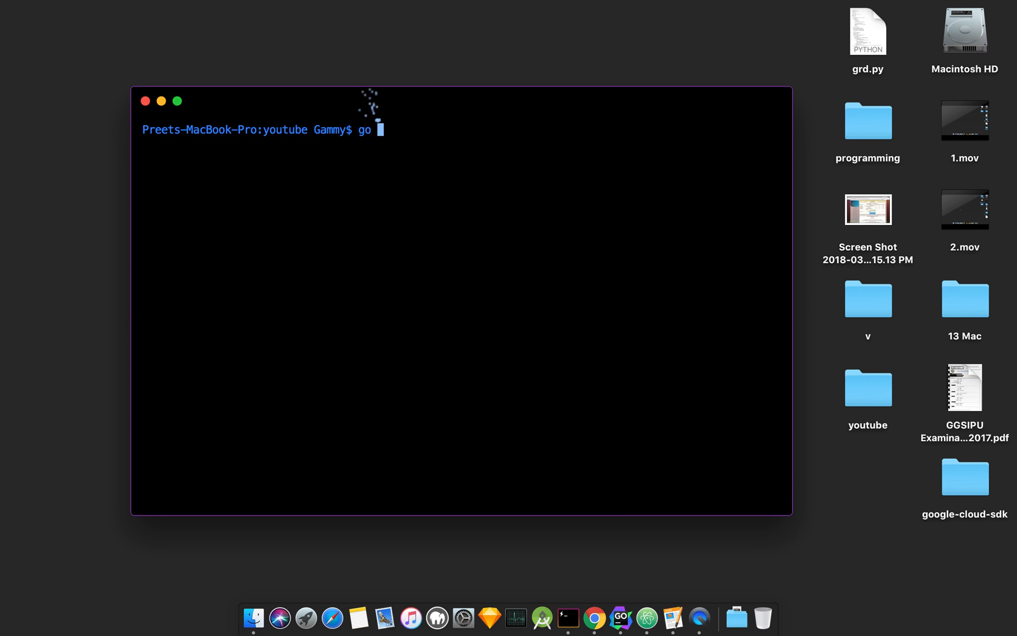
{"action": "type", "text": "run variables-3.go"}
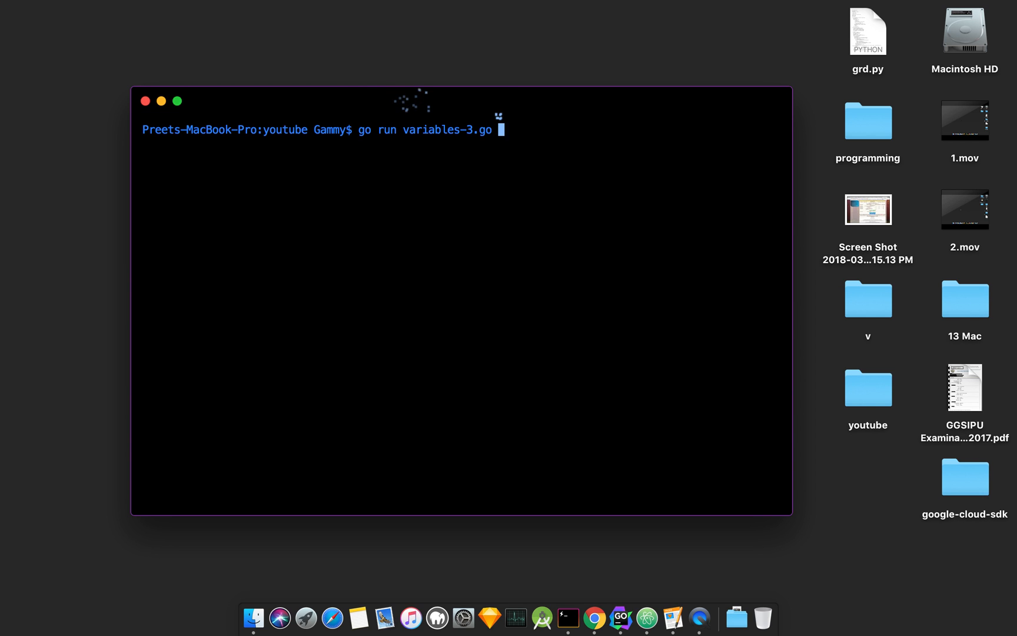
{"action": "key", "text": "Return"}
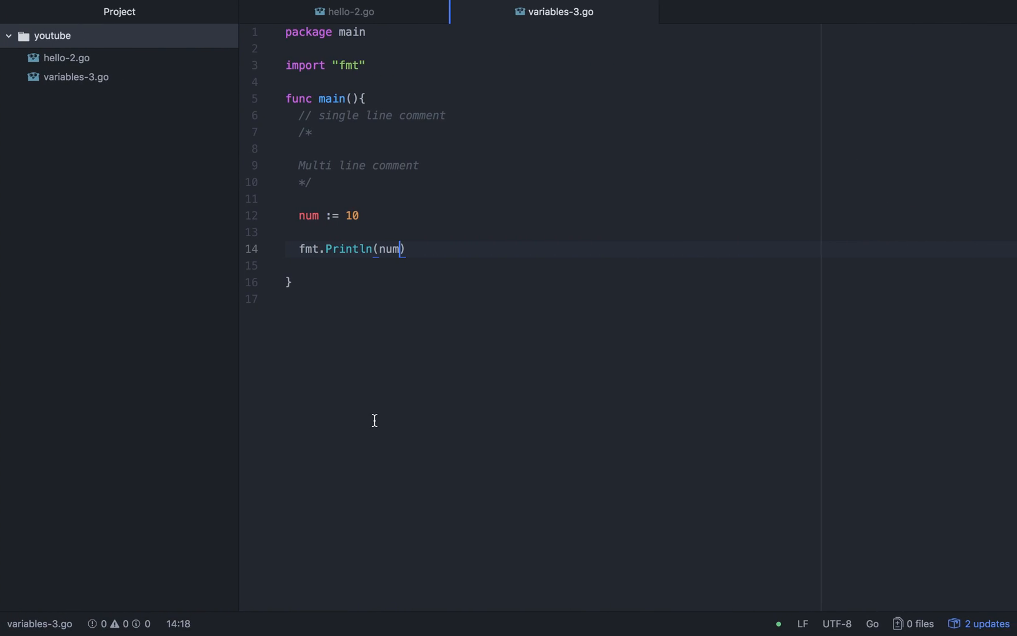
- After the num print, declare var x int and assign x = 29
{"action": "left_click", "coordinate": [338, 264]}
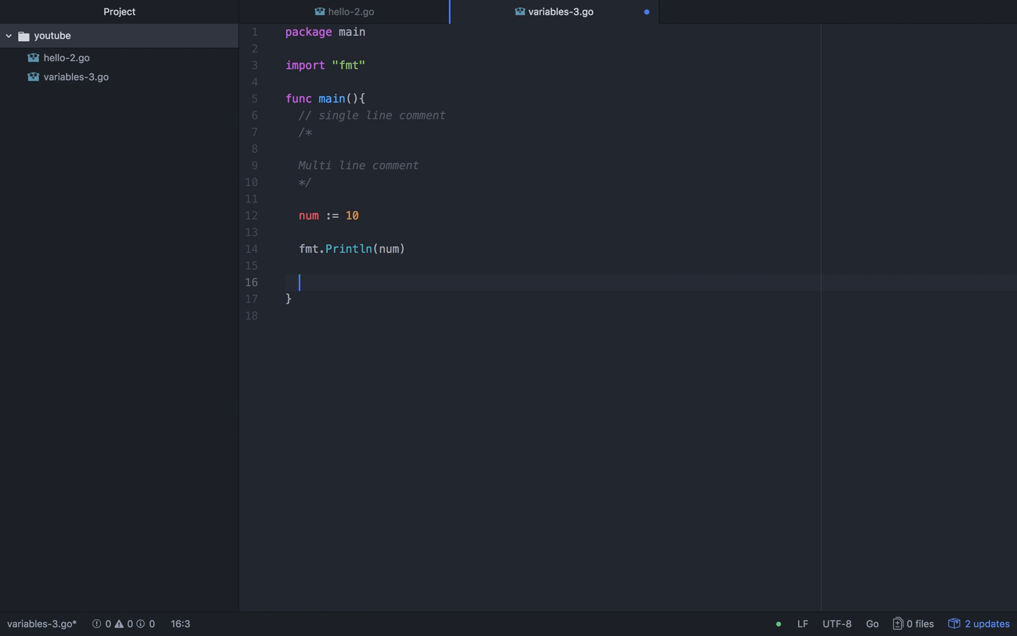
{"action": "type", "text": "var"}
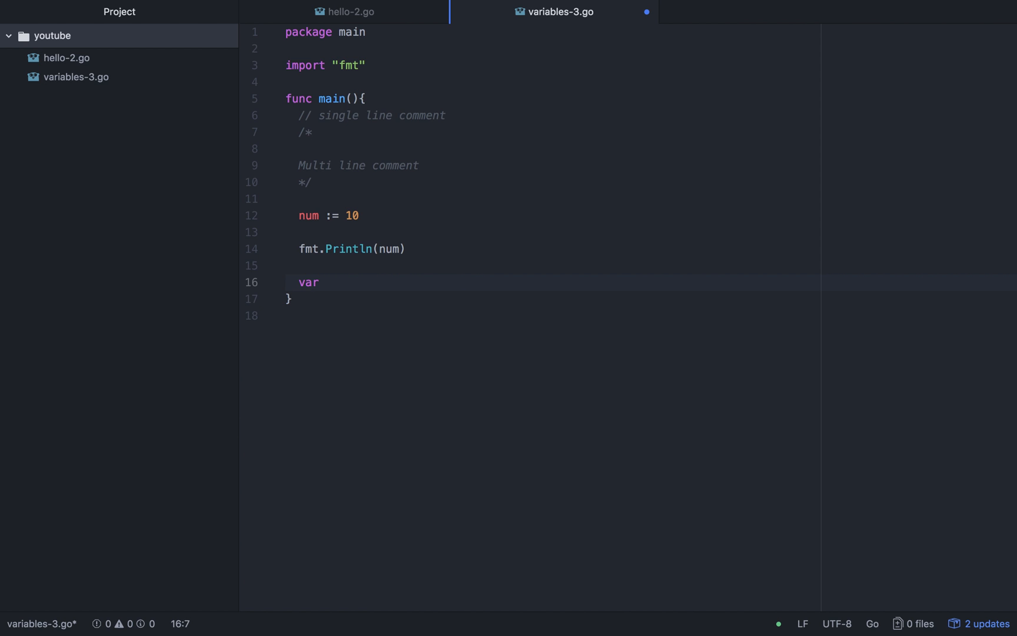
{"action": "type", "text": "x int"}
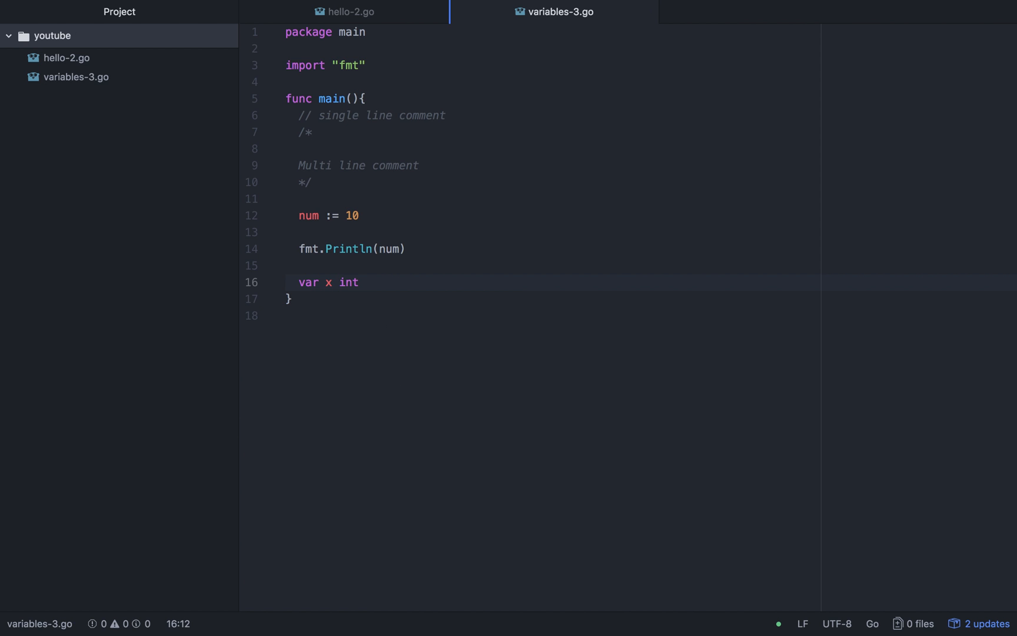
{"action": "type", "text": "x ="}
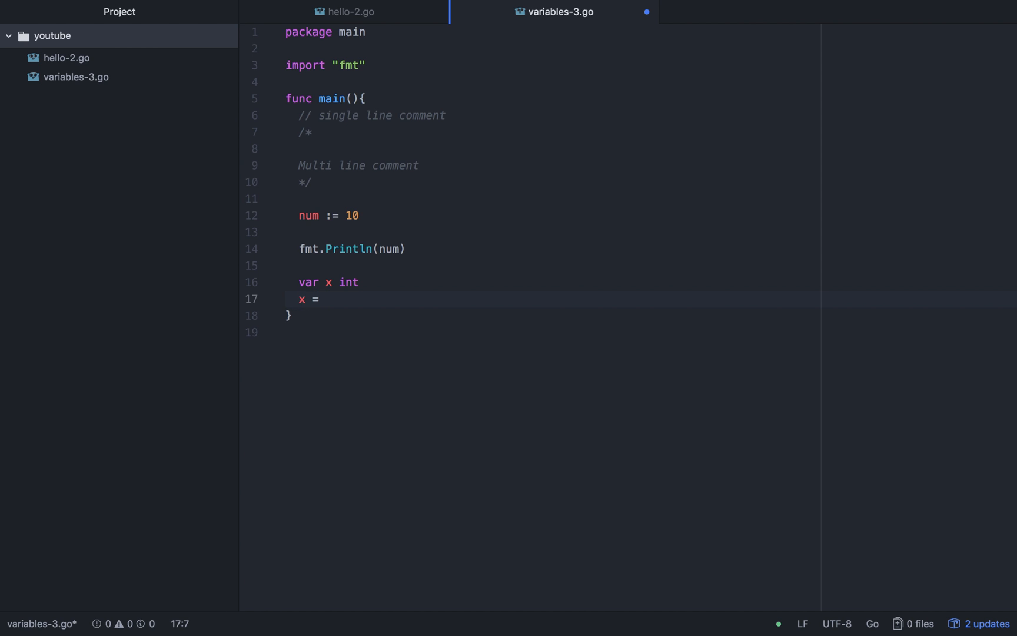
{"action": "type", "text": "29"}
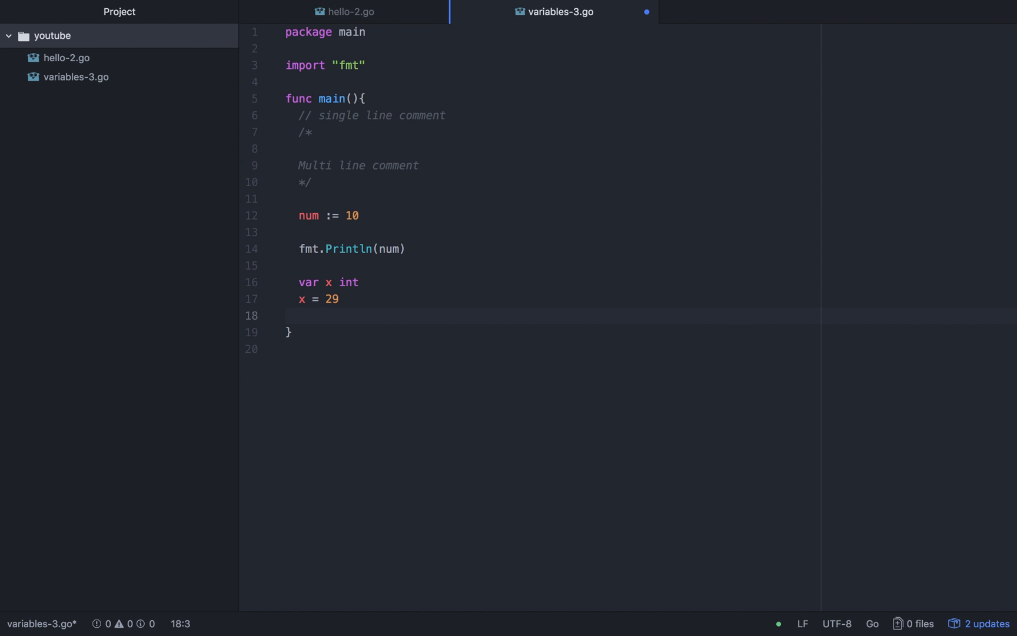
- Print x with fmt.Println(x) and return to the var x int line
{"action": "type", "text": "fmt."}
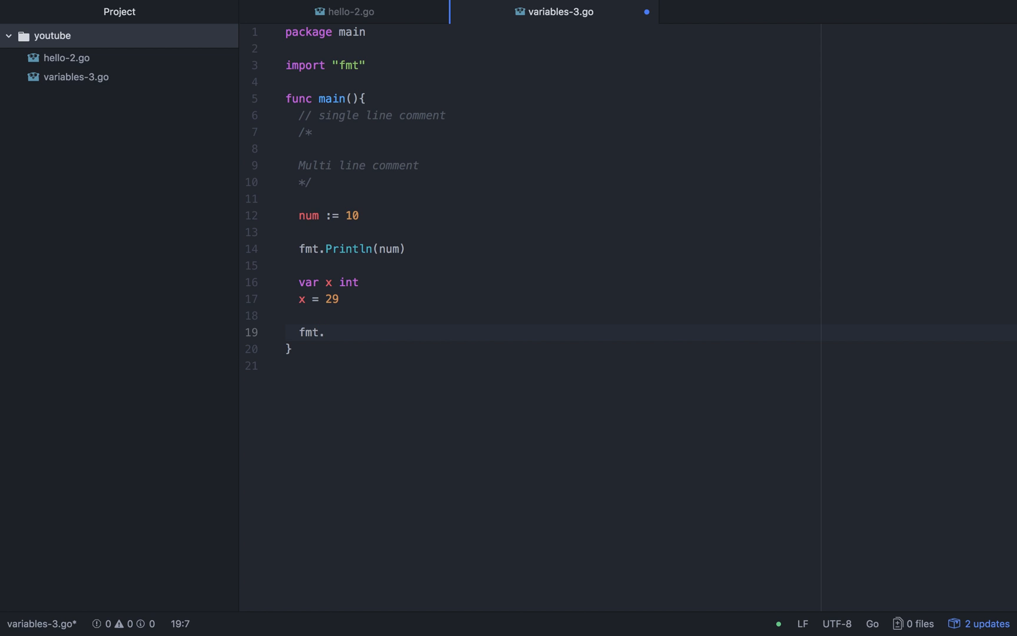
{"action": "type", "text": "Println"}
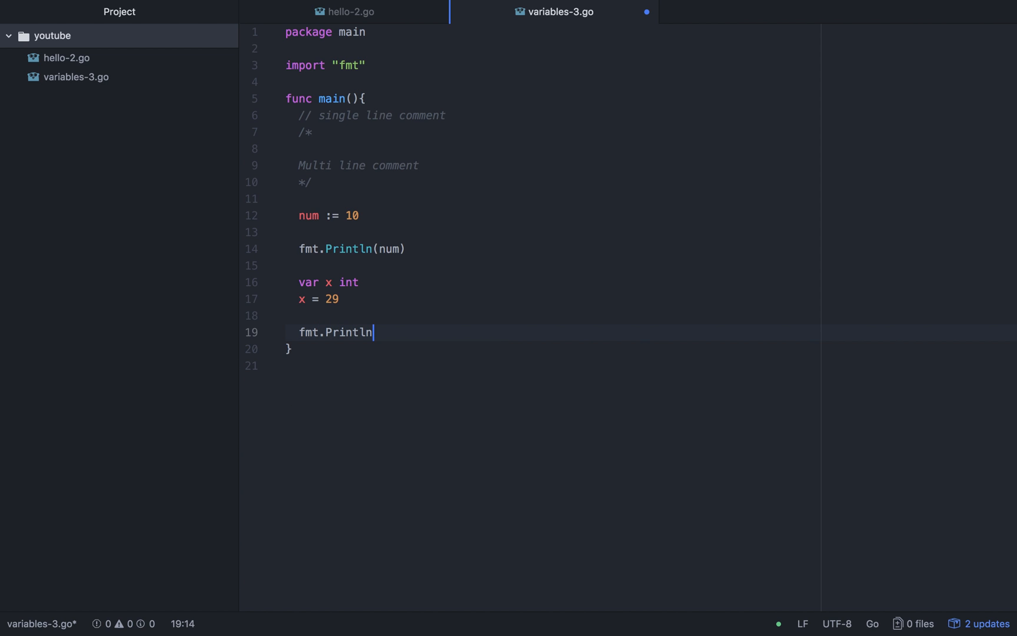
{"action": "type", "text": "(x)"}
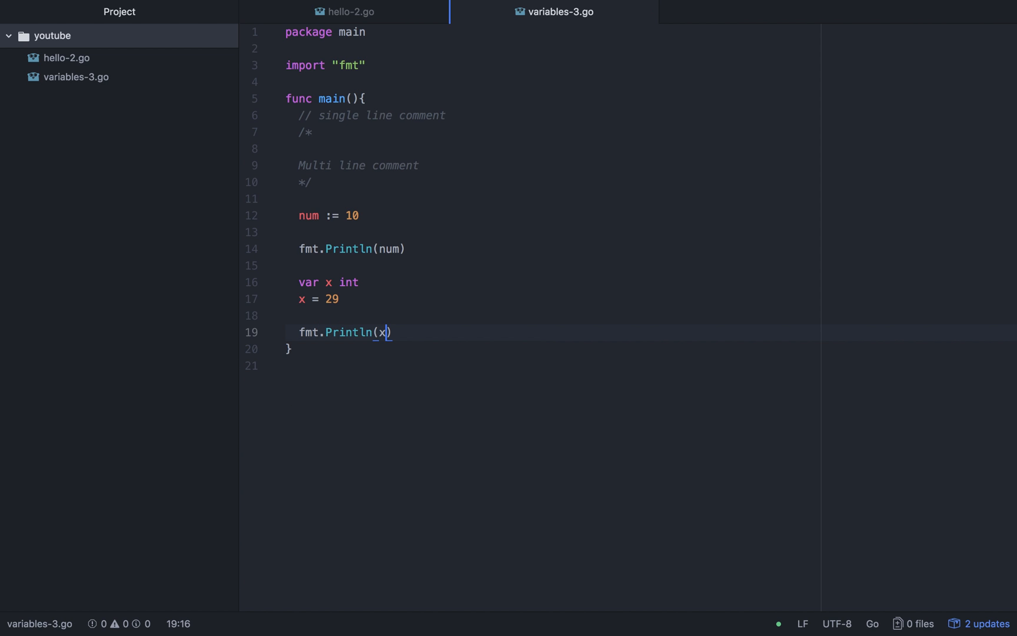
{"action": "left_click", "coordinate": [298, 282]}
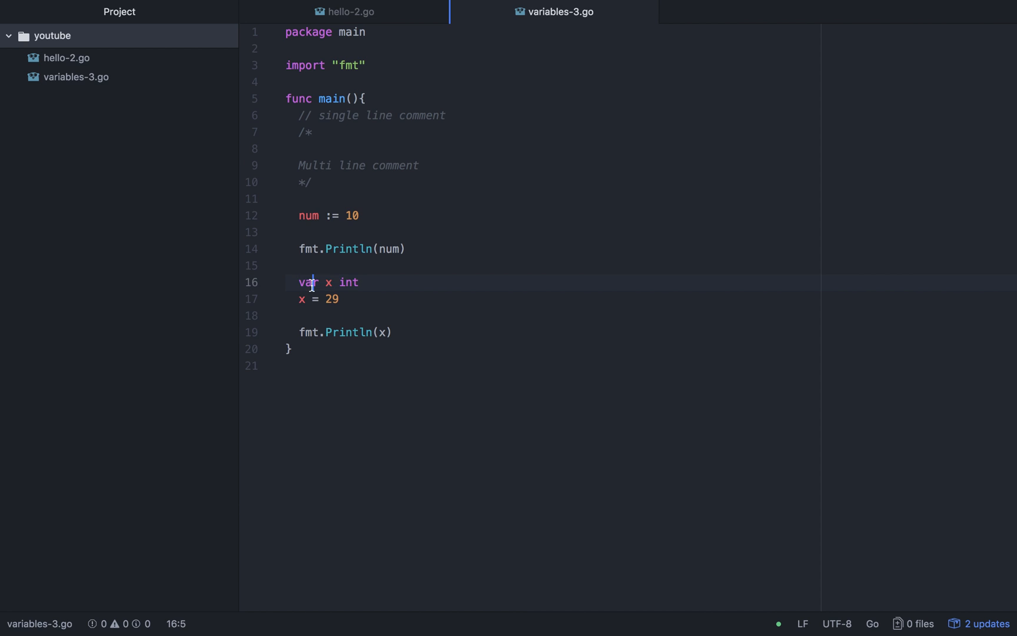
{"action": "mouse_move", "coordinate": [325, 281]}
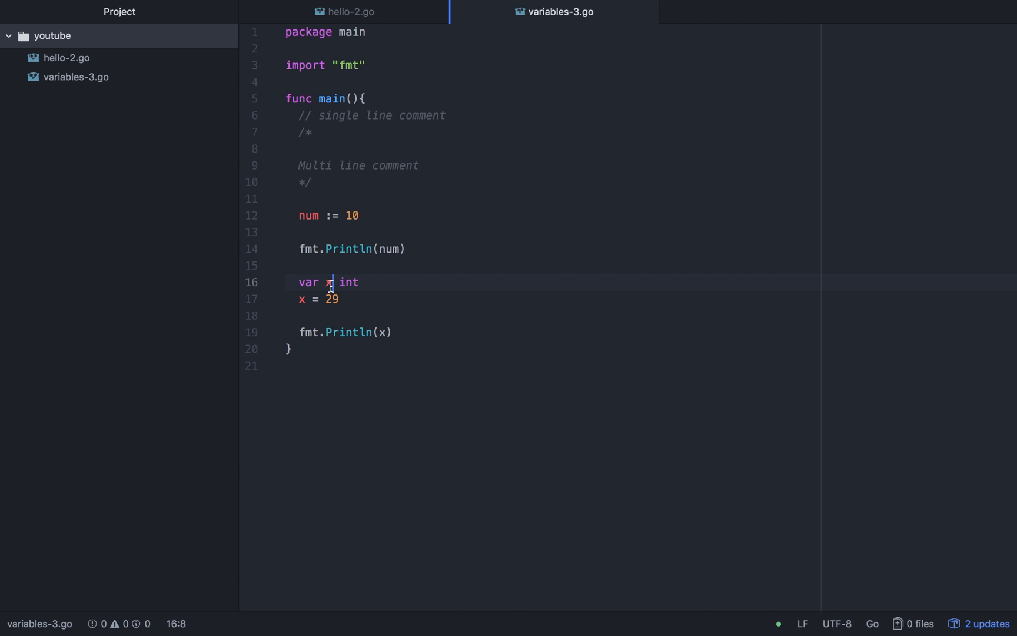
{"action": "mouse_move", "coordinate": [351, 282]}
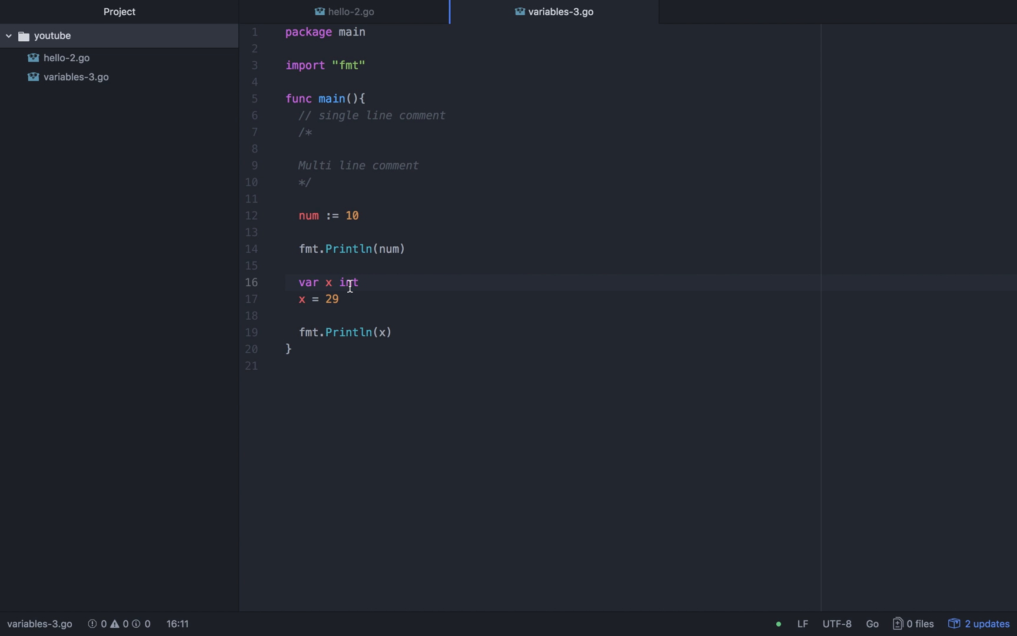
{"action": "key", "text": "Backspace"}
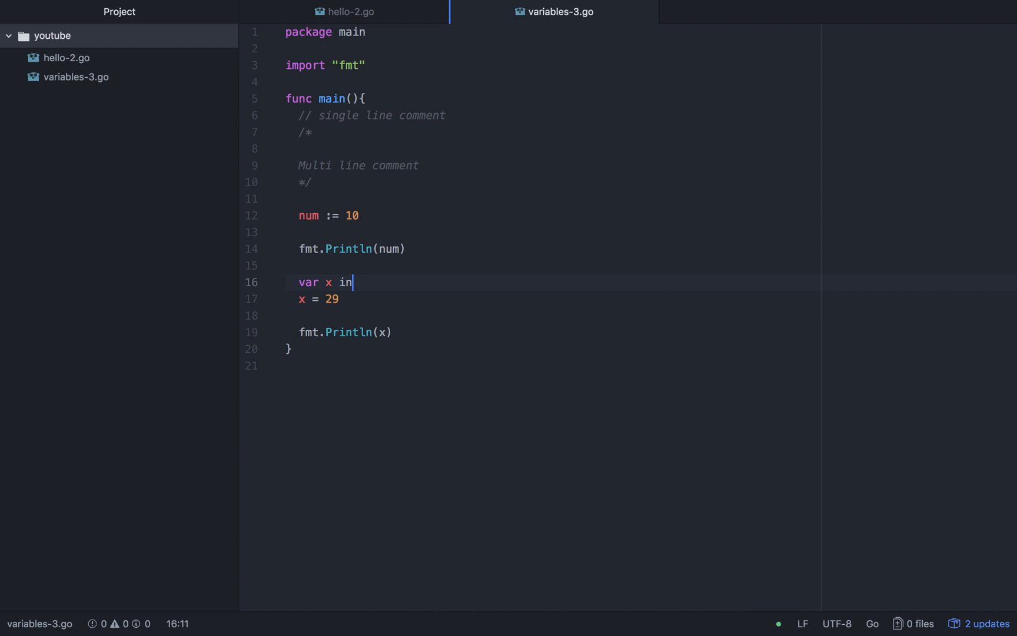
{"action": "type", "text": "tring"}
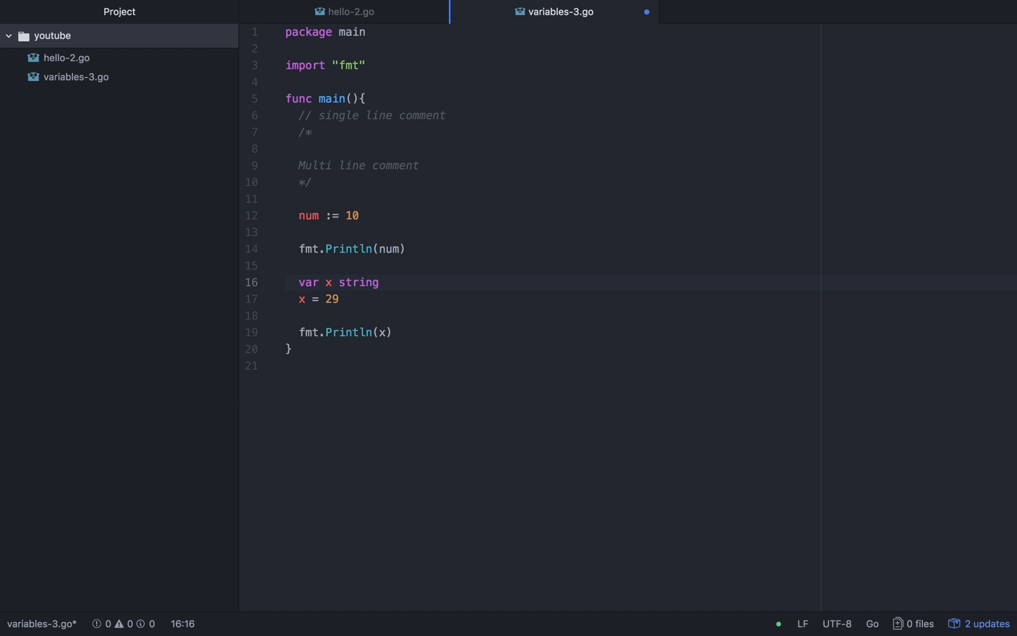
{"action": "type", "text": "i"}
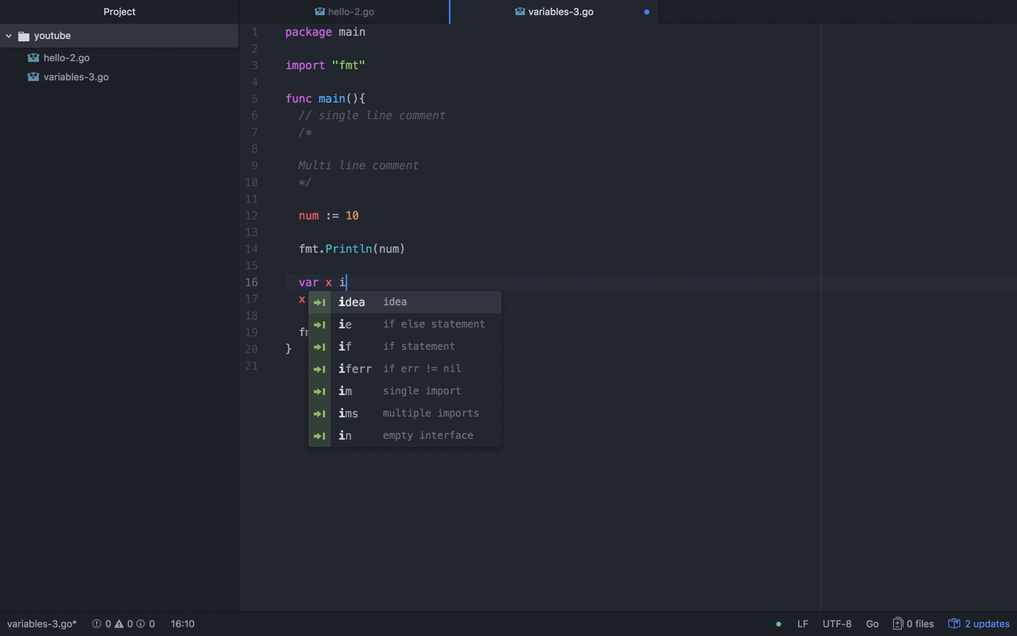
{"action": "type", "text": "nt"}
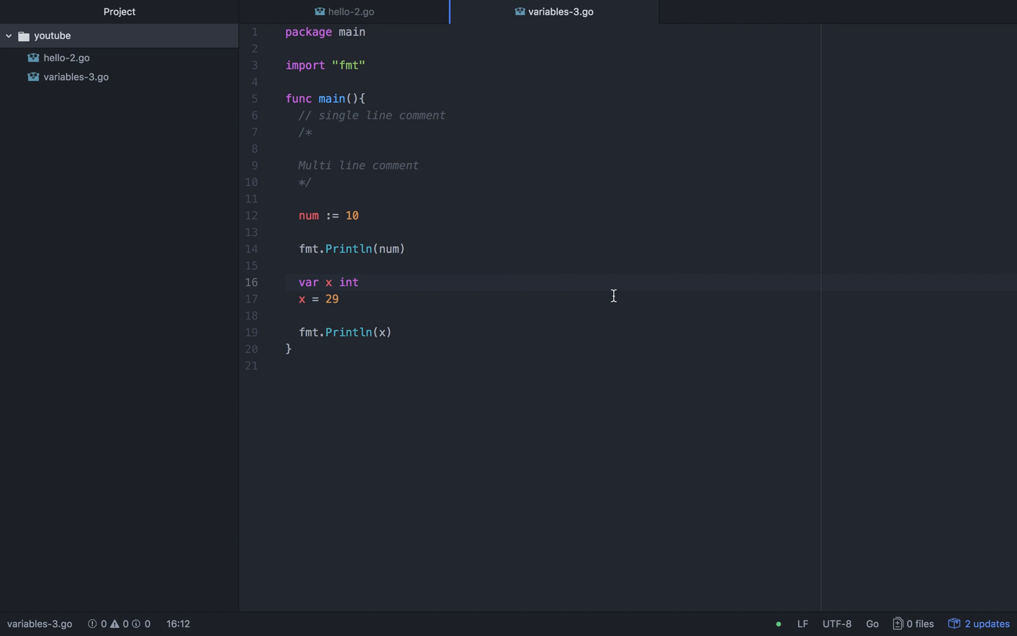
- Move the cursor to the end of the var x int line, leaving the file unchanged
{"action": "left_click", "coordinate": [360, 282]}
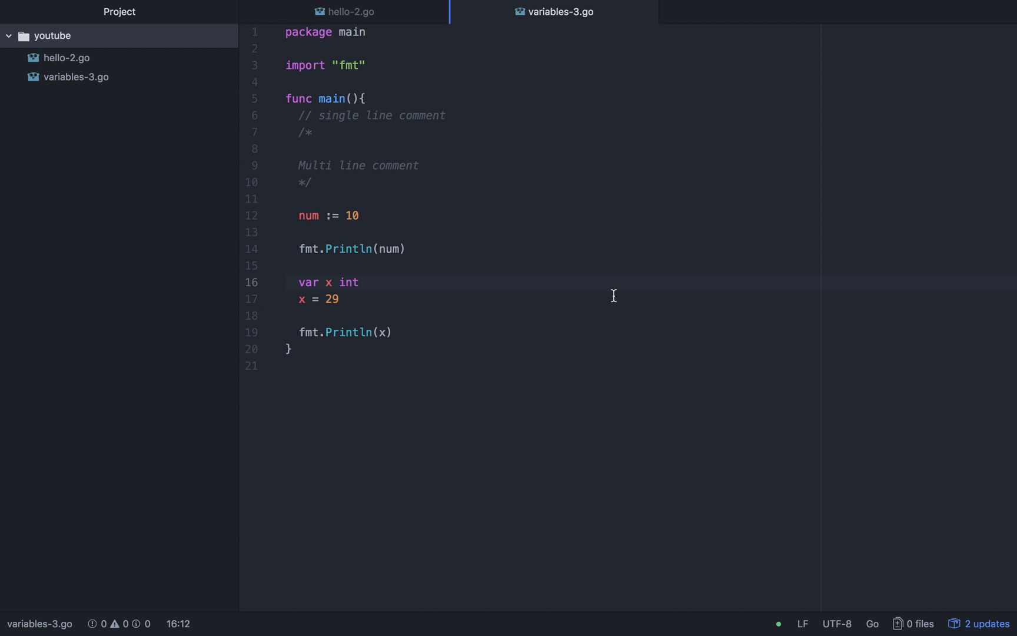
{"action": "left_click", "coordinate": [360, 281]}
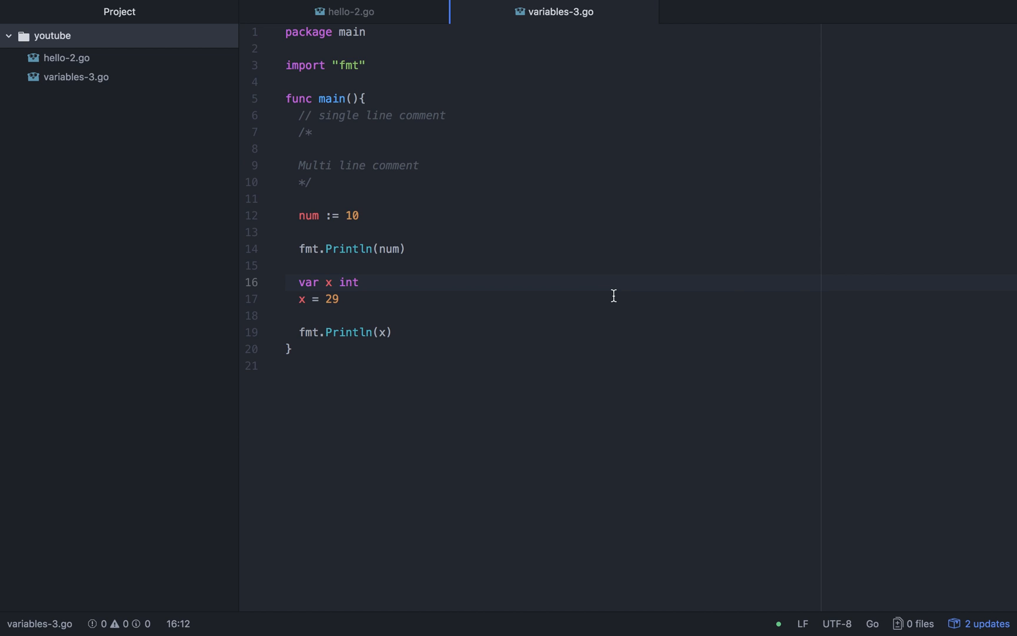
{"action": "left_click", "coordinate": [360, 283]}
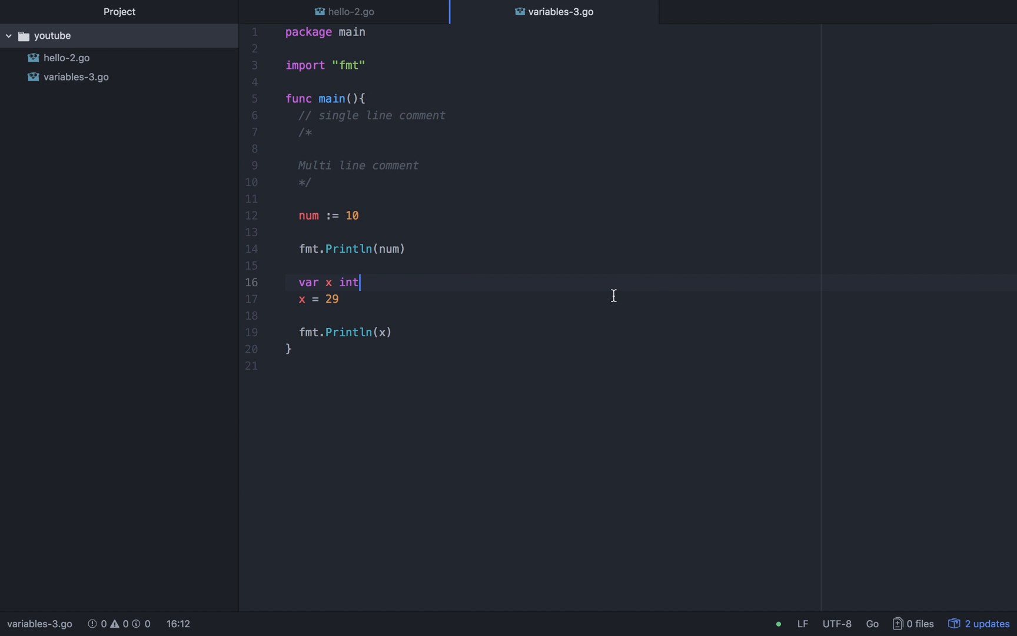